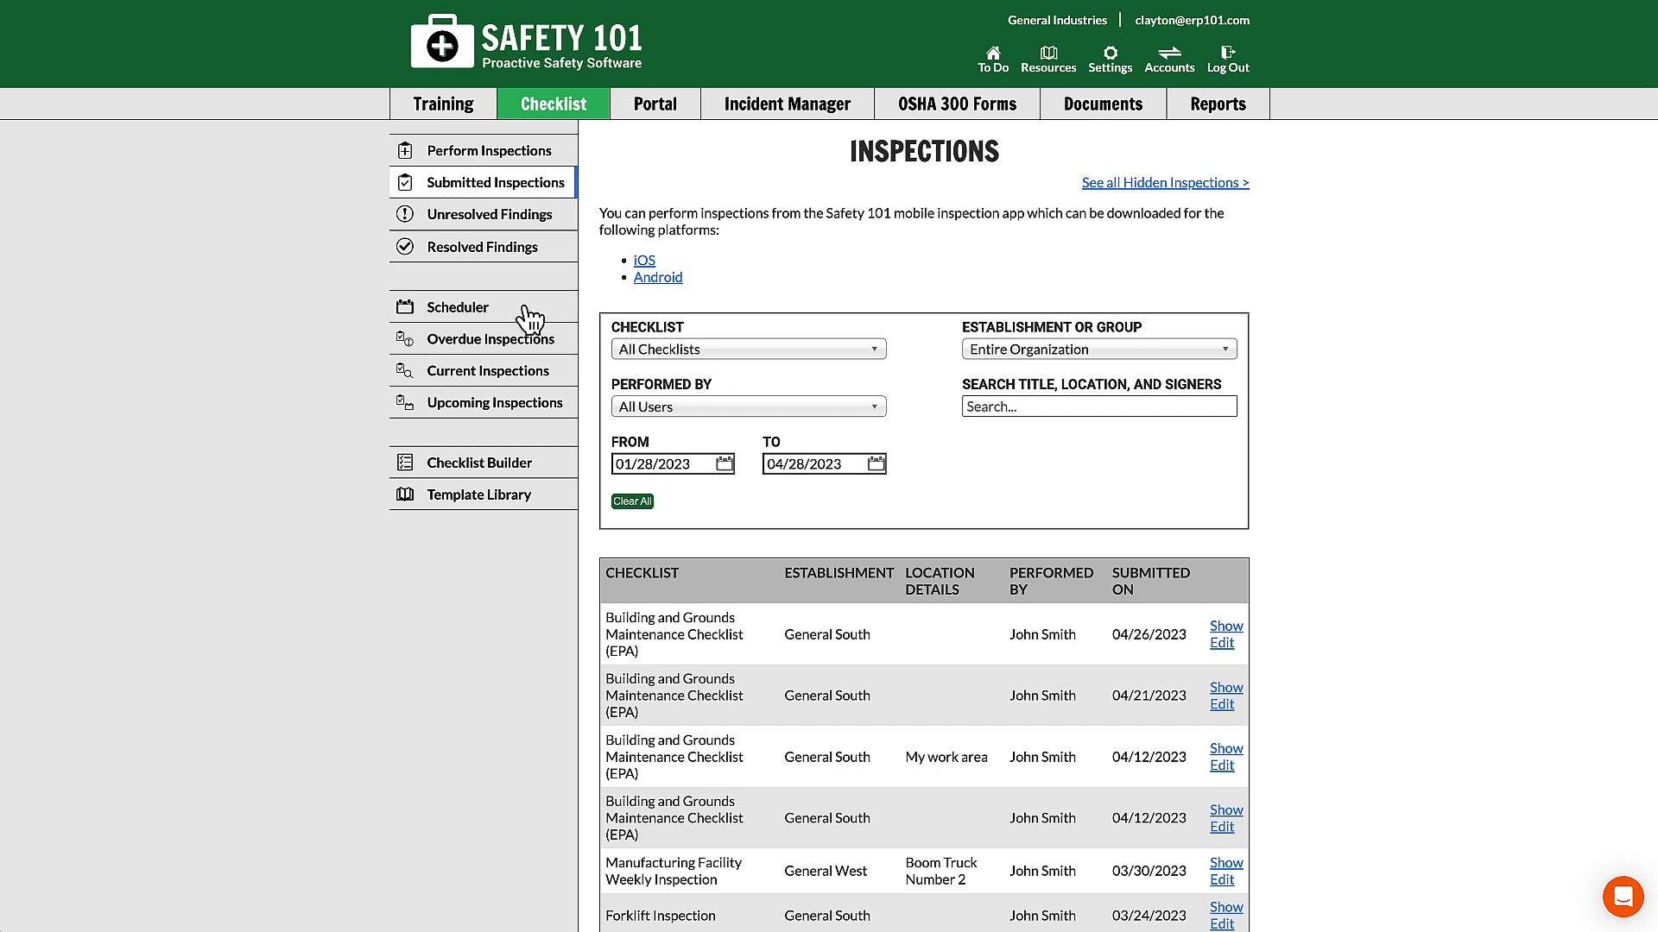
Step: Go to the Scheduler page listing recurring inspection schedules
{"action": "left_click", "coordinate": [458, 308]}
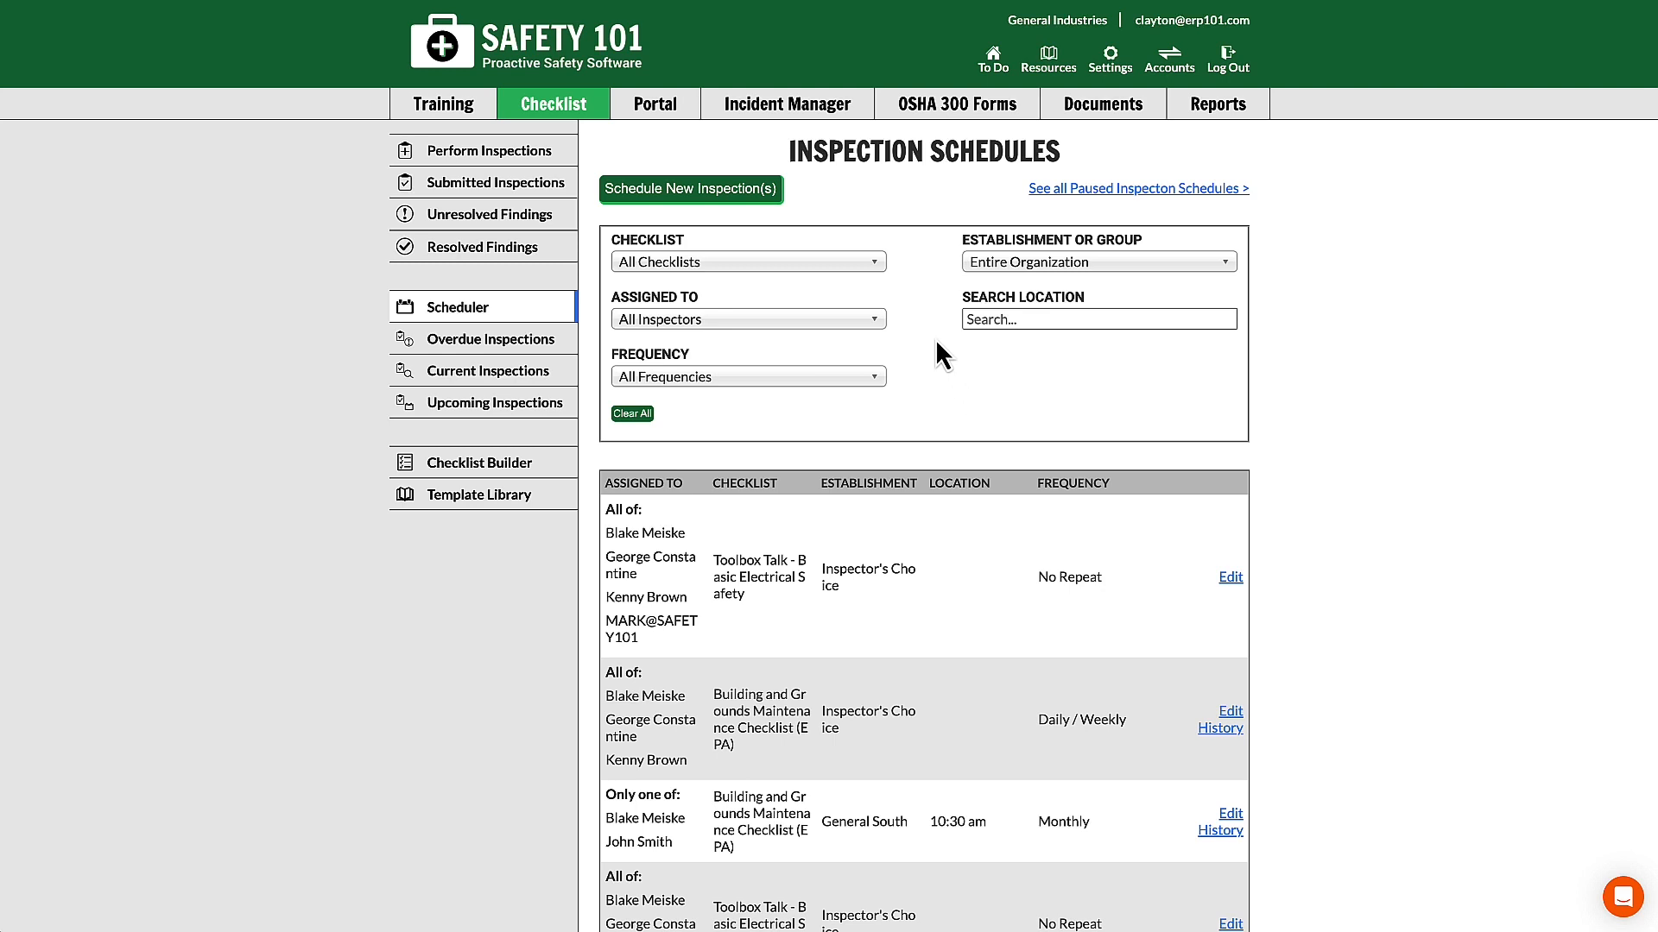
{"action": "mouse_move", "coordinate": [728, 268]}
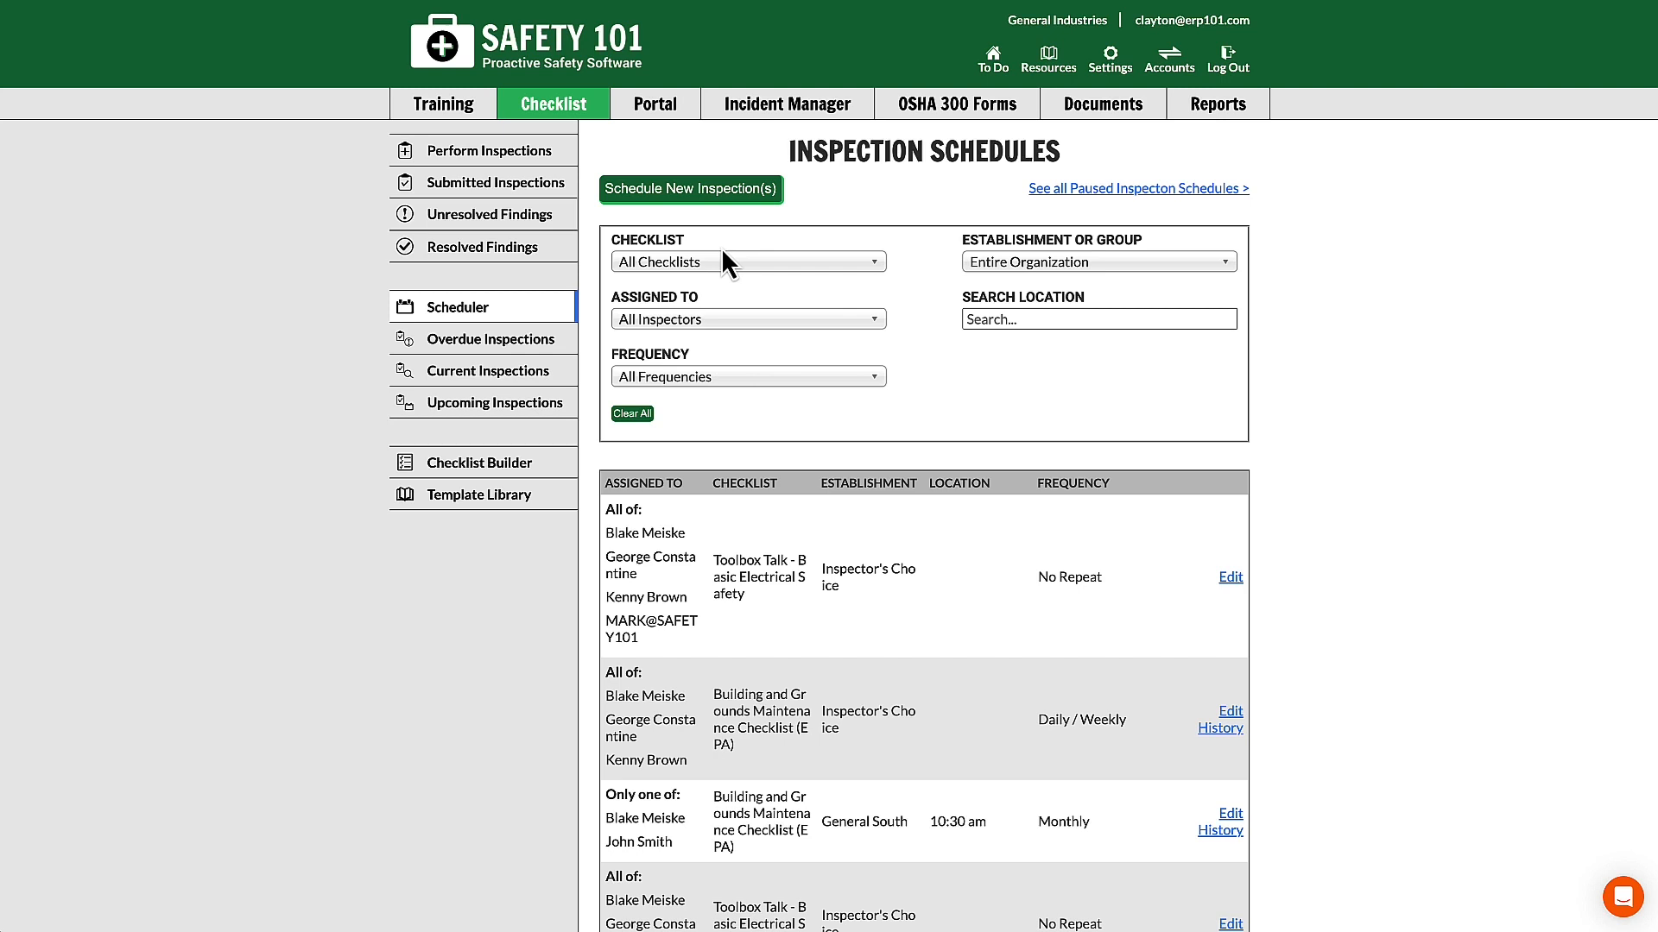
{"action": "mouse_move", "coordinate": [764, 281]}
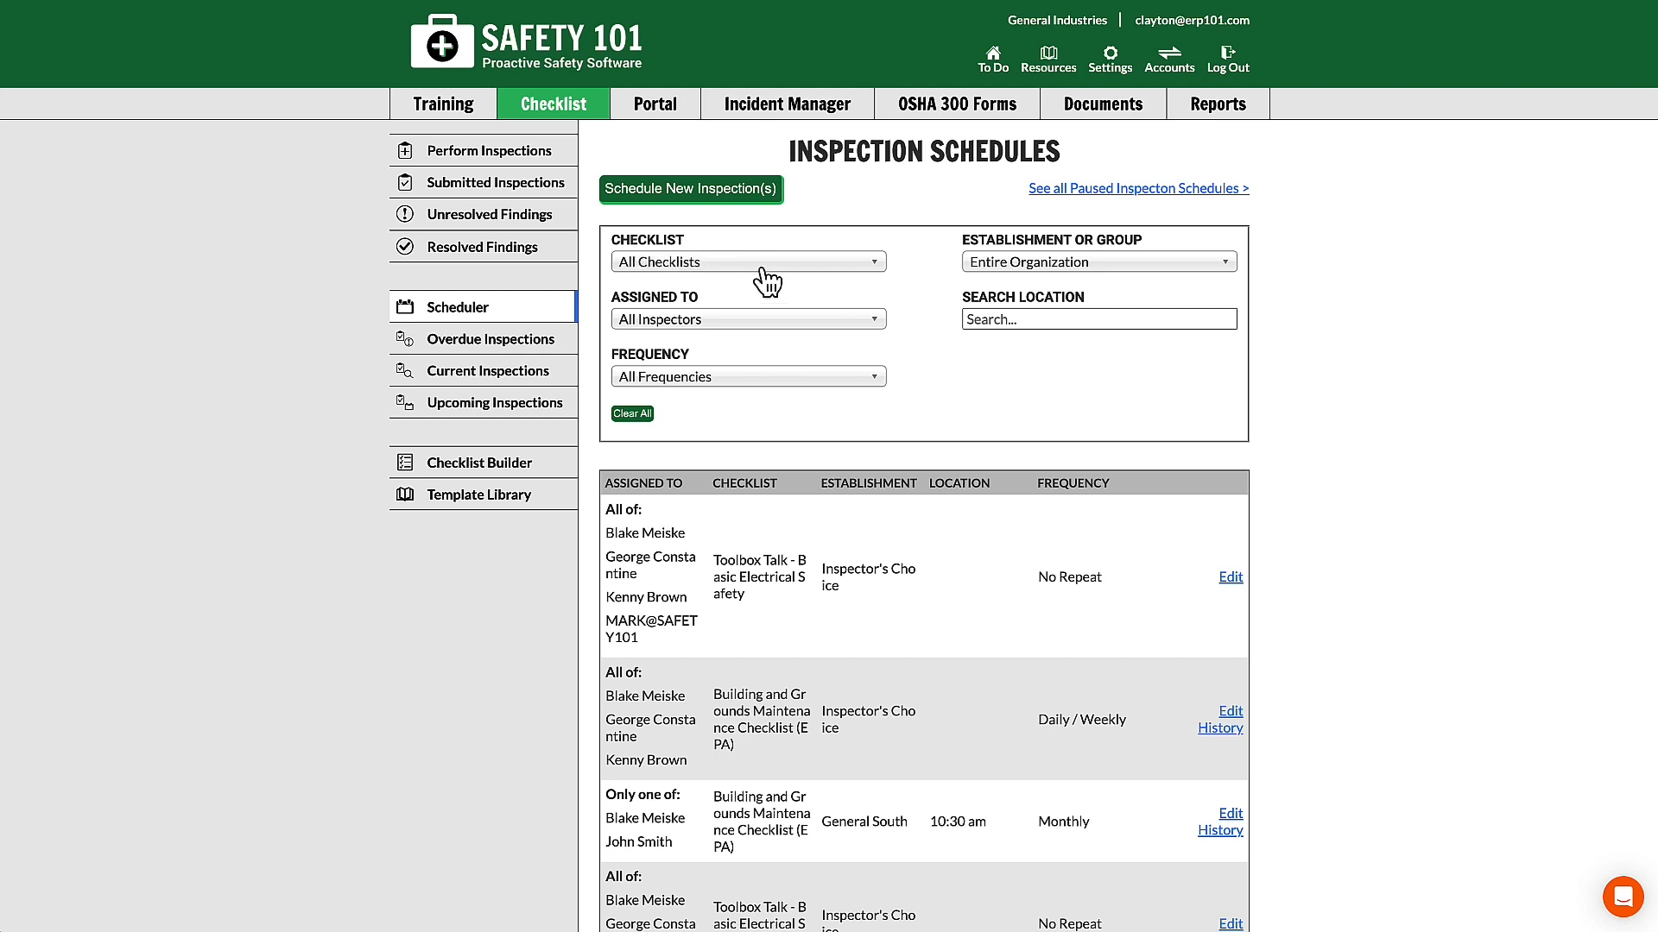
Step: Filter to Building and Grounds Maintenance Checklist and edit the Daily / Weekly schedule
{"action": "left_click", "coordinate": [746, 261]}
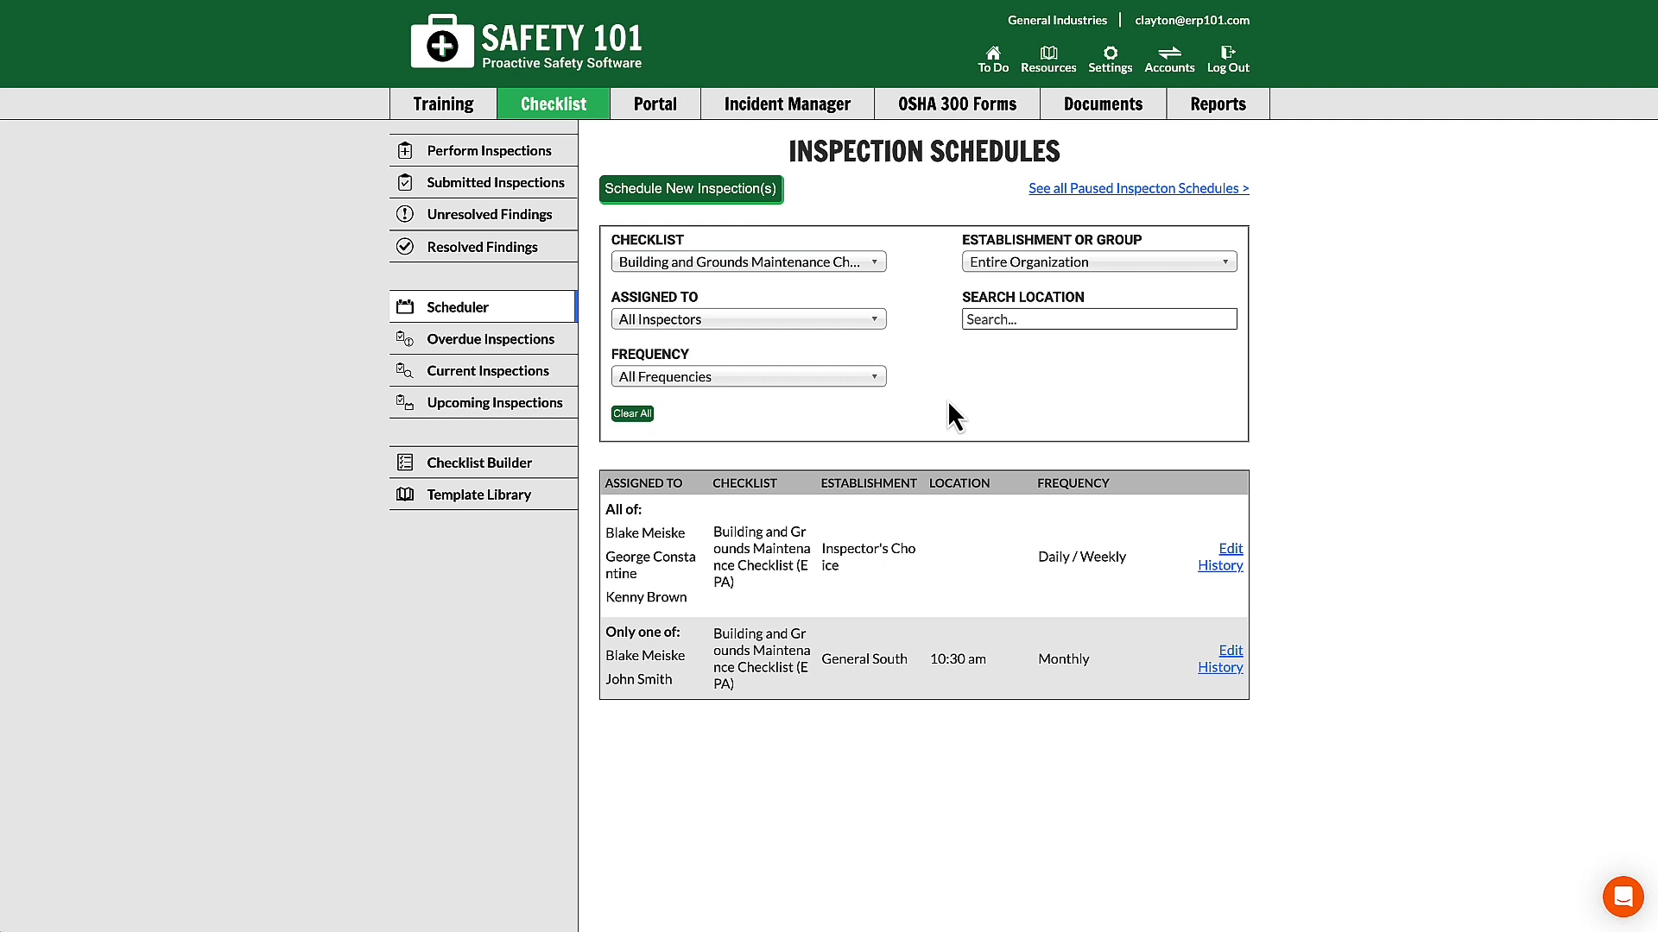
{"action": "left_click", "coordinate": [1229, 550]}
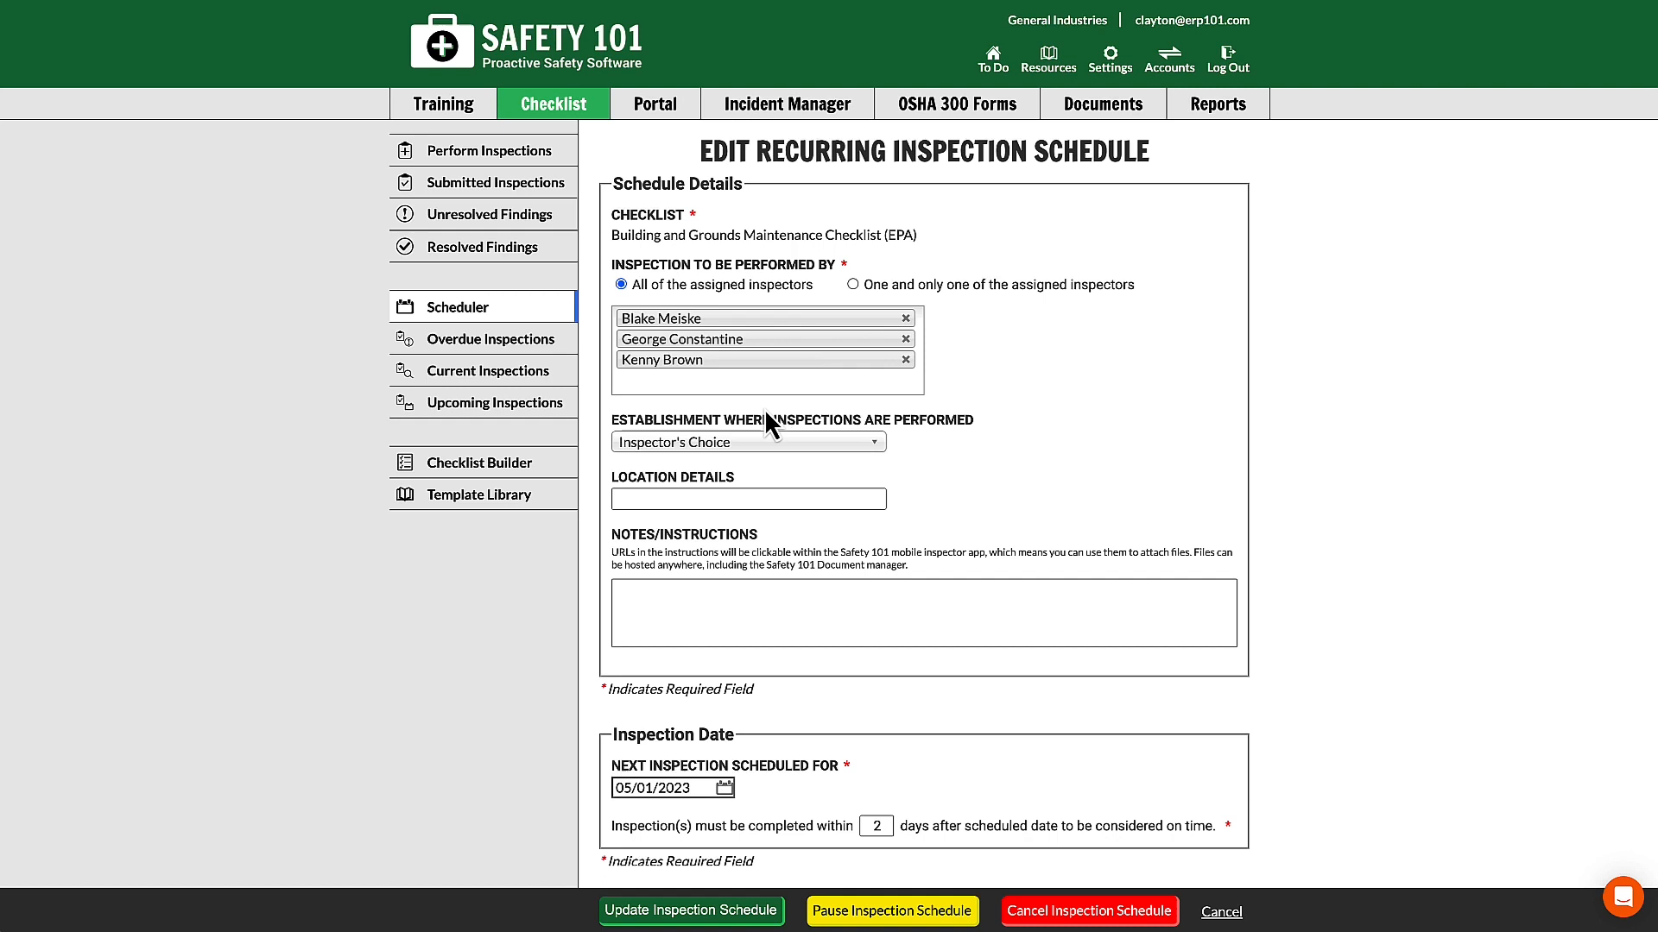
{"action": "mouse_move", "coordinate": [760, 304]}
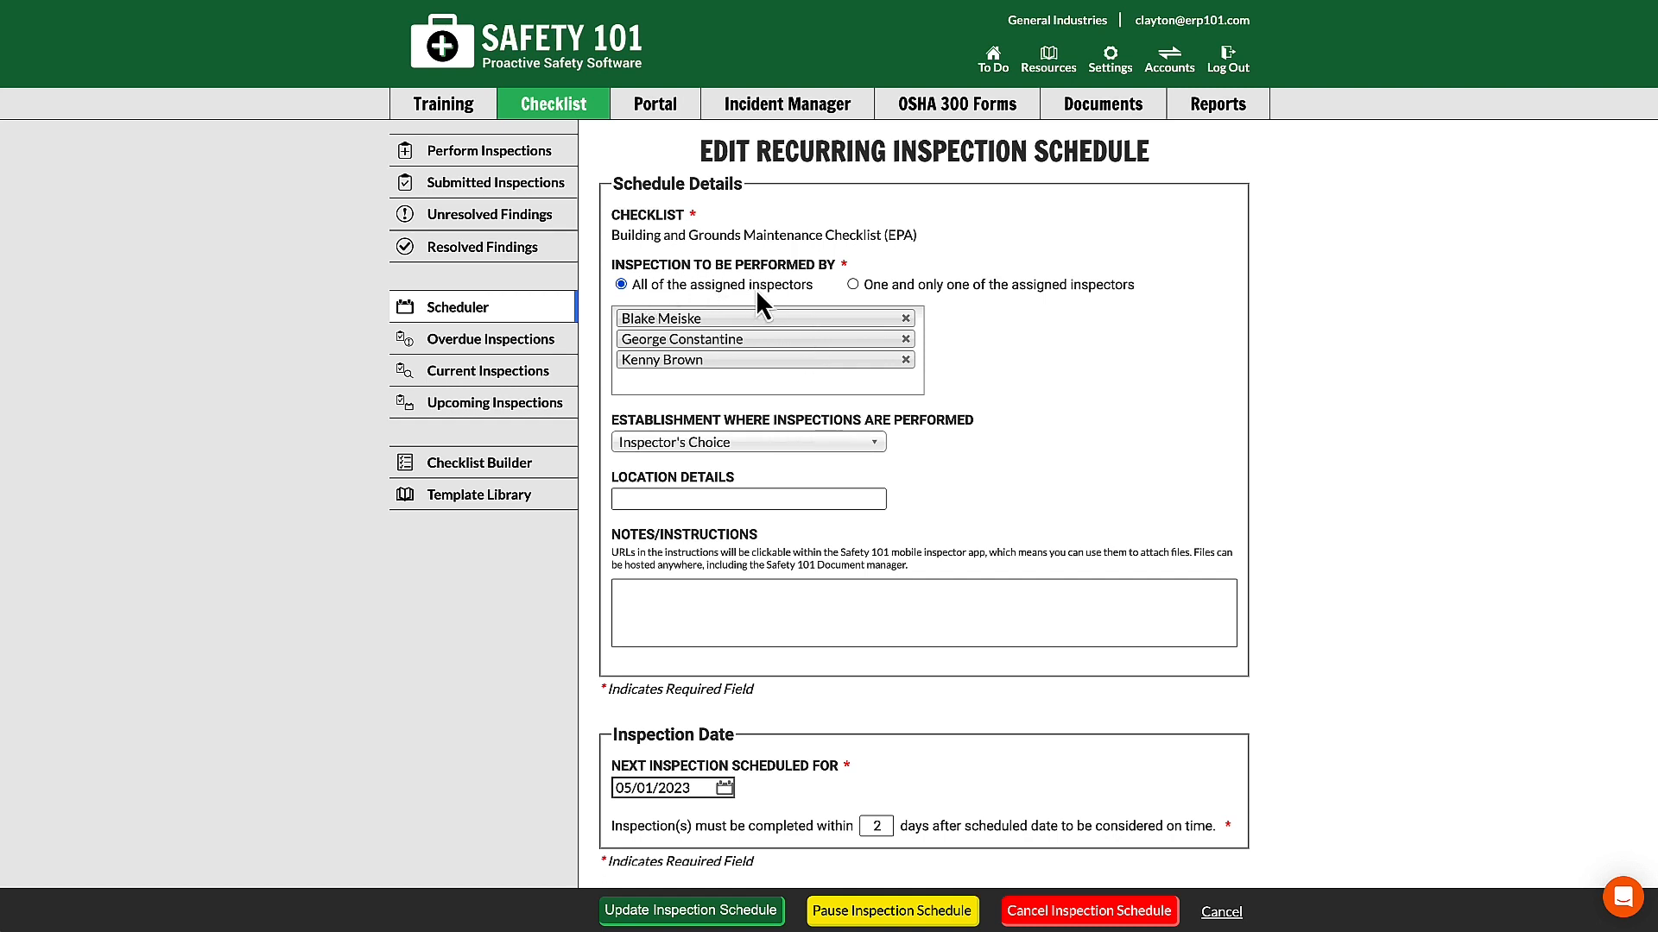
{"action": "mouse_move", "coordinate": [1116, 299]}
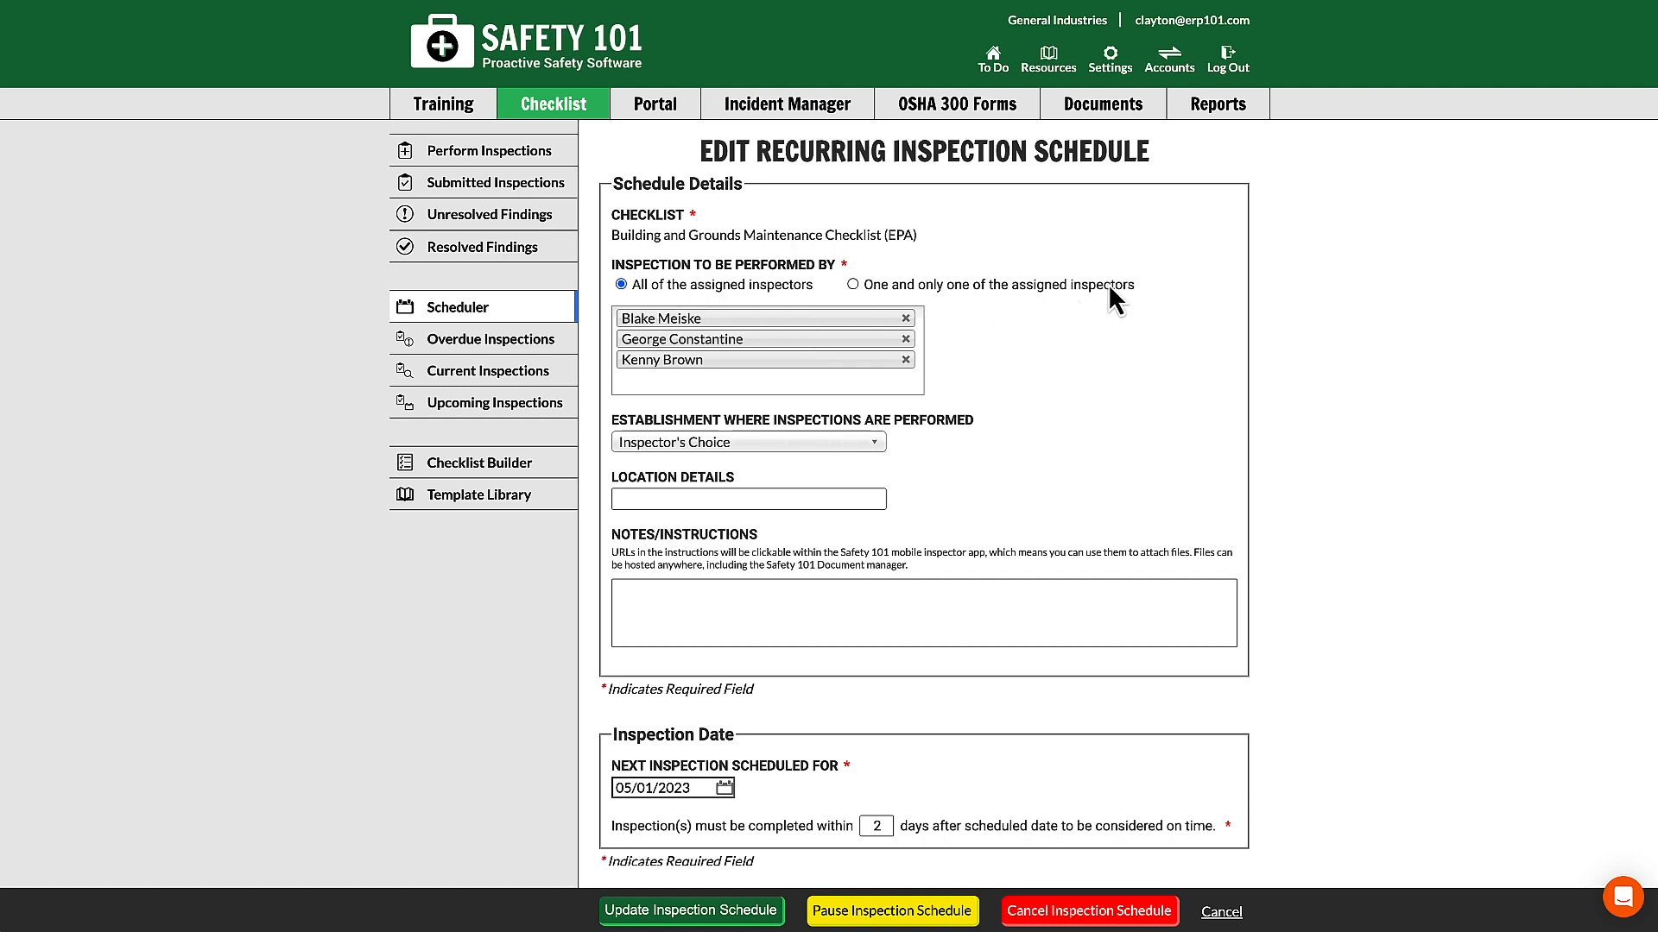
{"action": "scroll", "scroll_direction": "down", "scroll_amount": 3}
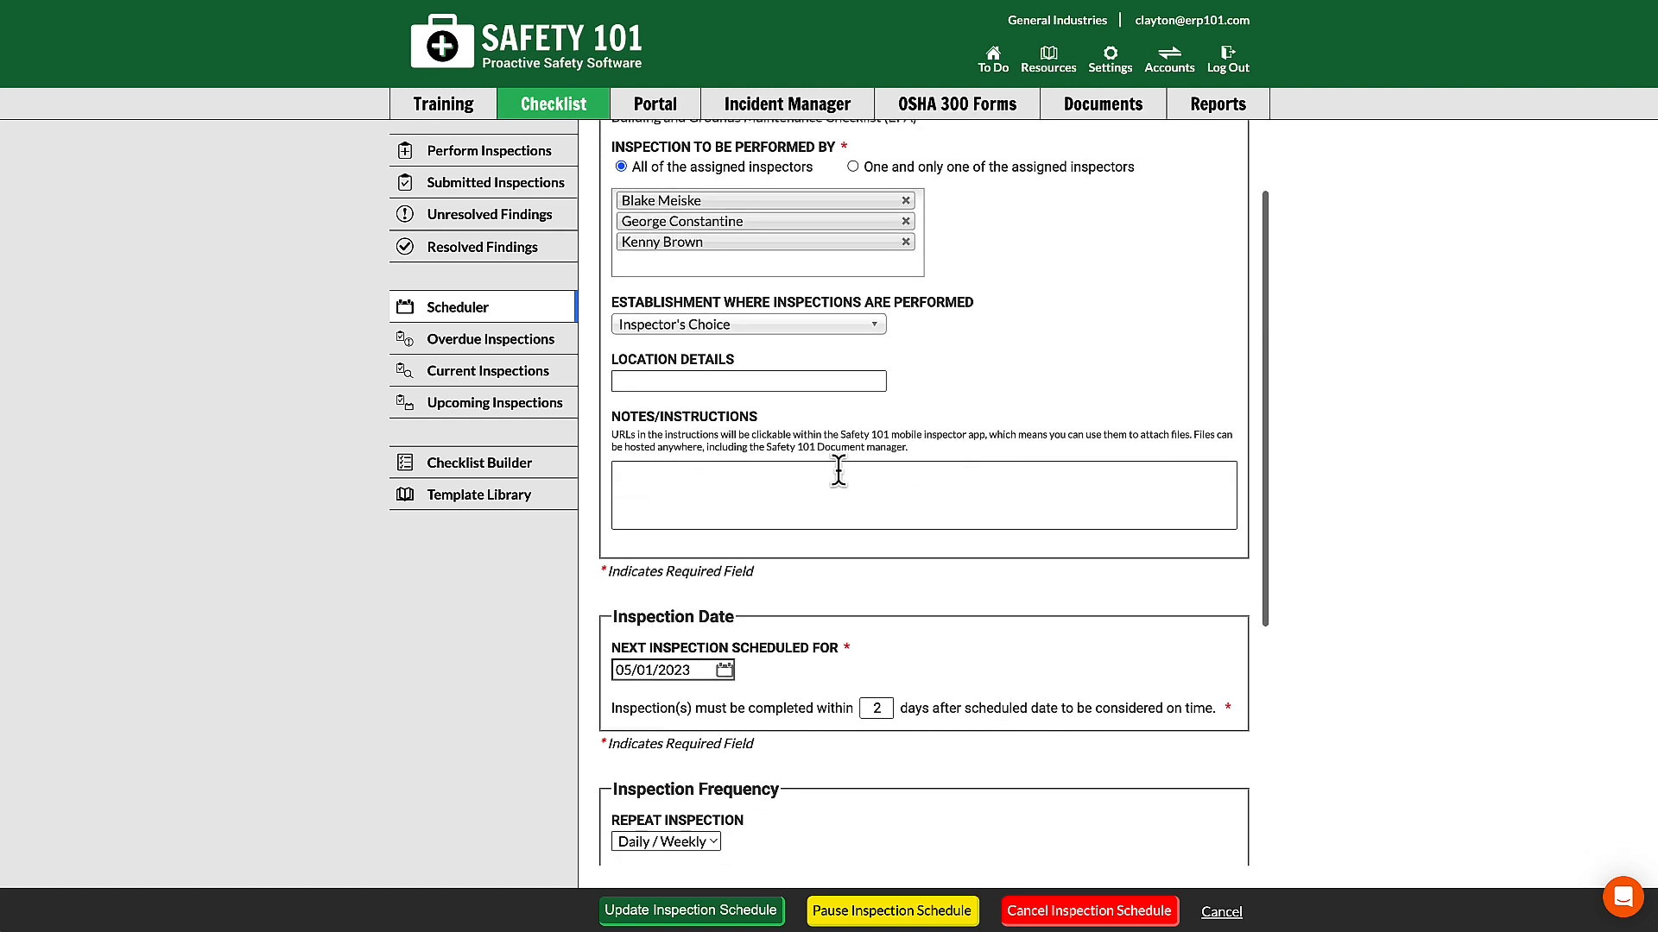
{"action": "scroll", "scroll_direction": "down", "scroll_amount": 3}
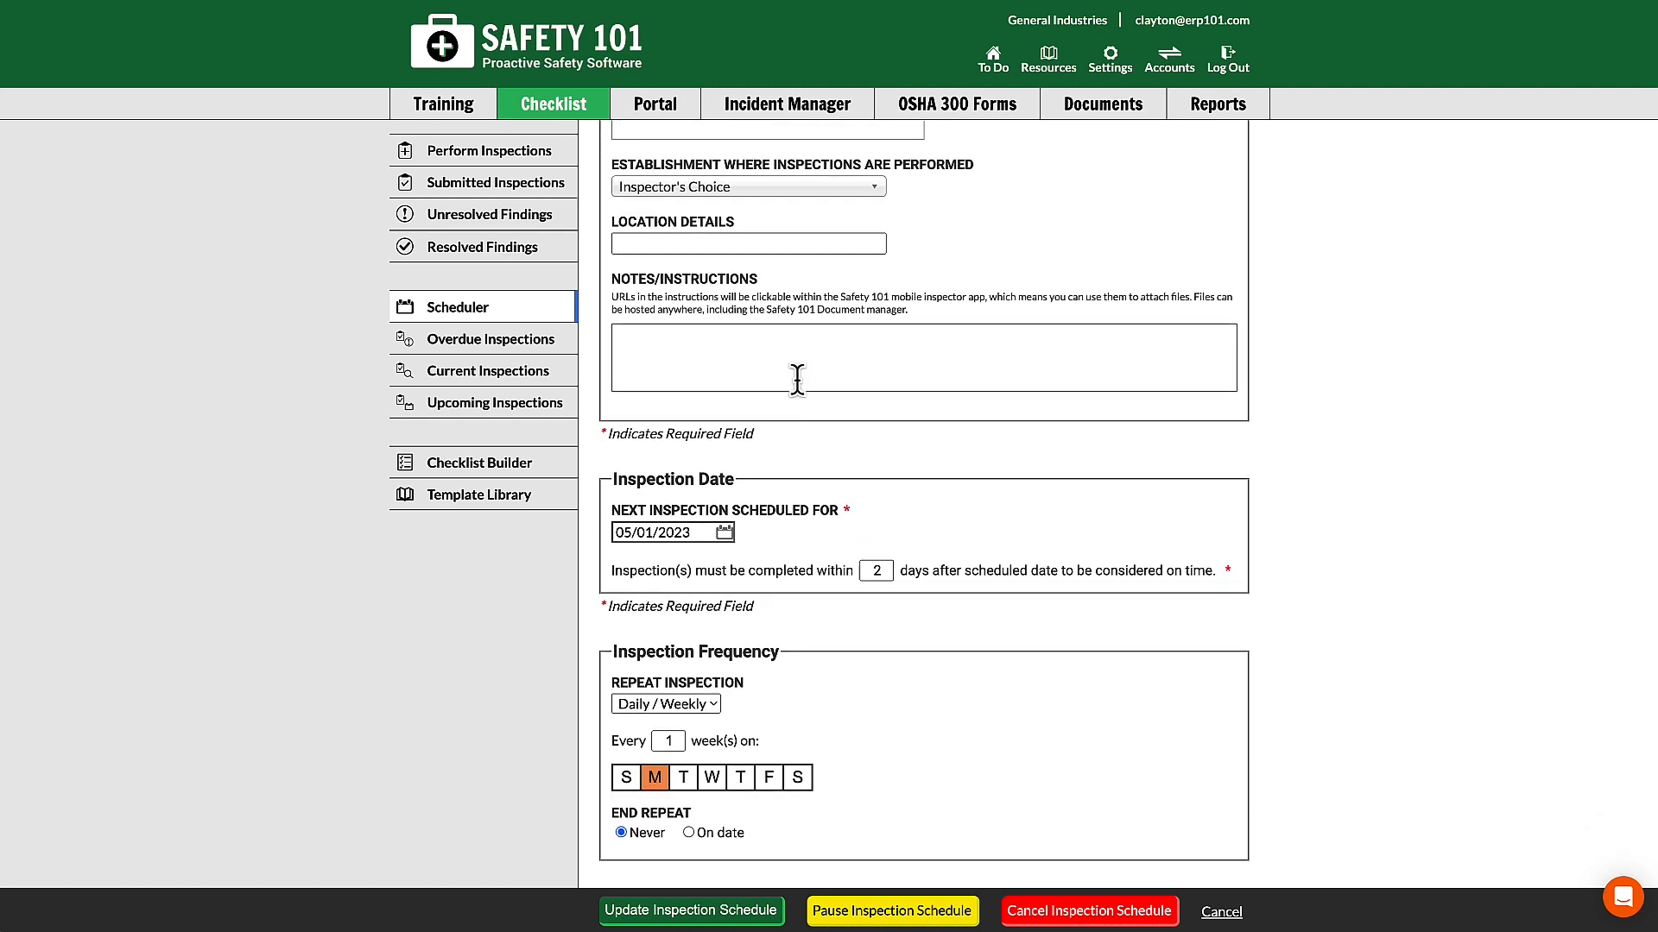
Step: Add the note 'Make sure to inspect the storm drains on this inspection too.'
{"action": "type", "text": "Make sure to in"}
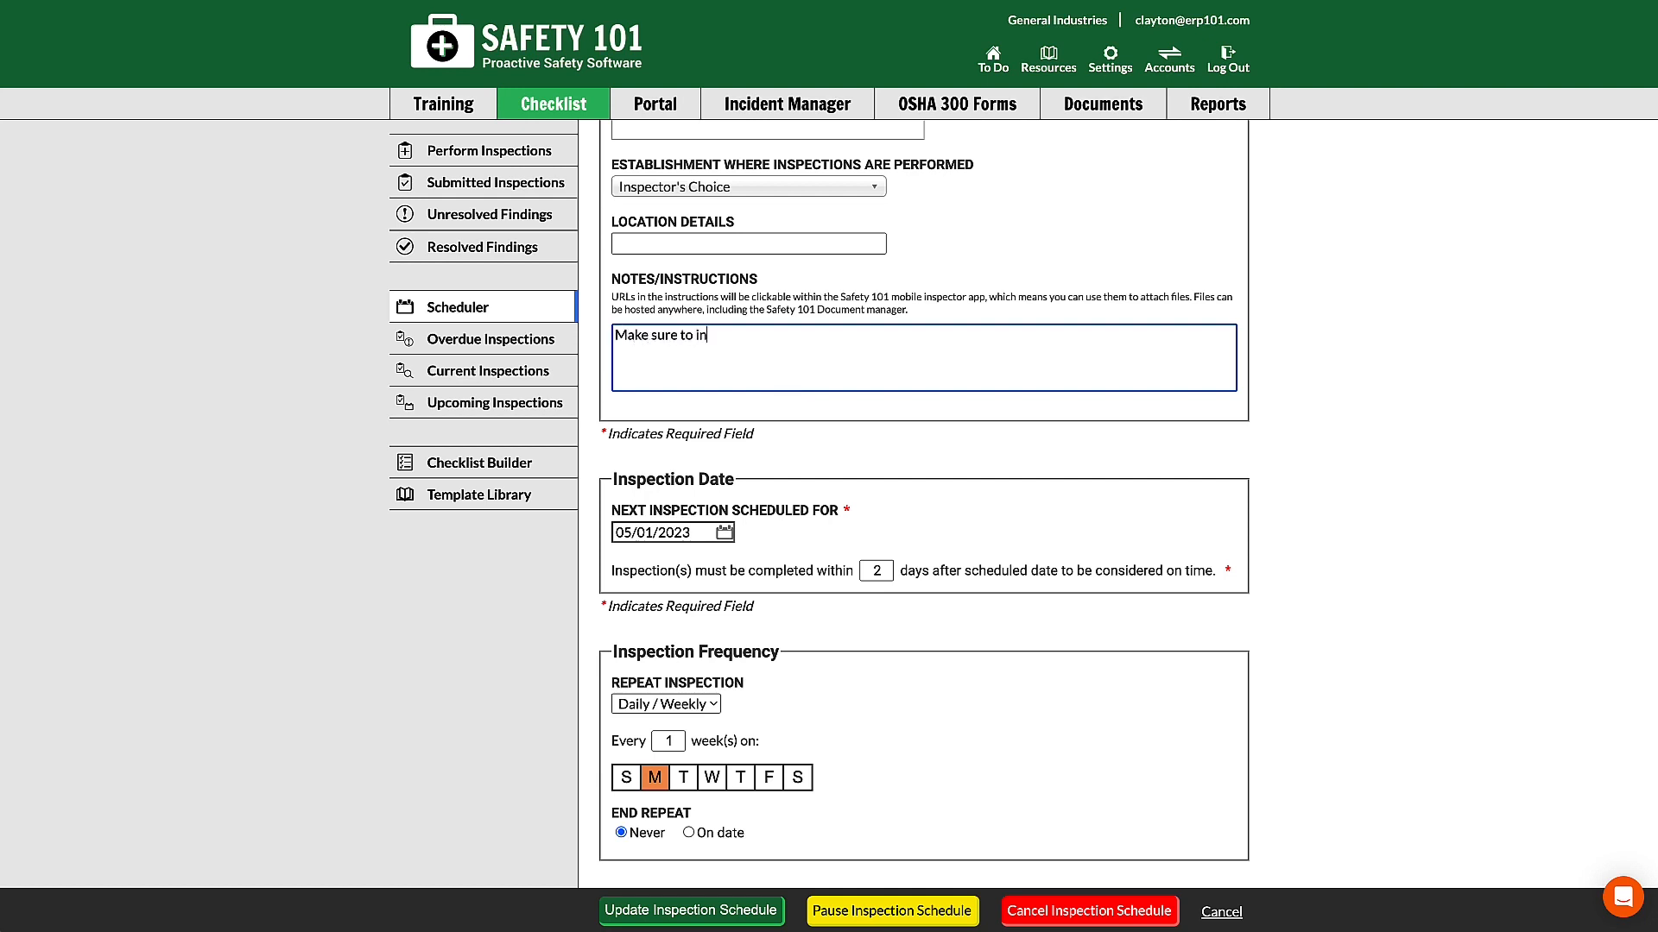
{"action": "type", "text": "spect the storm drains on this inspection"}
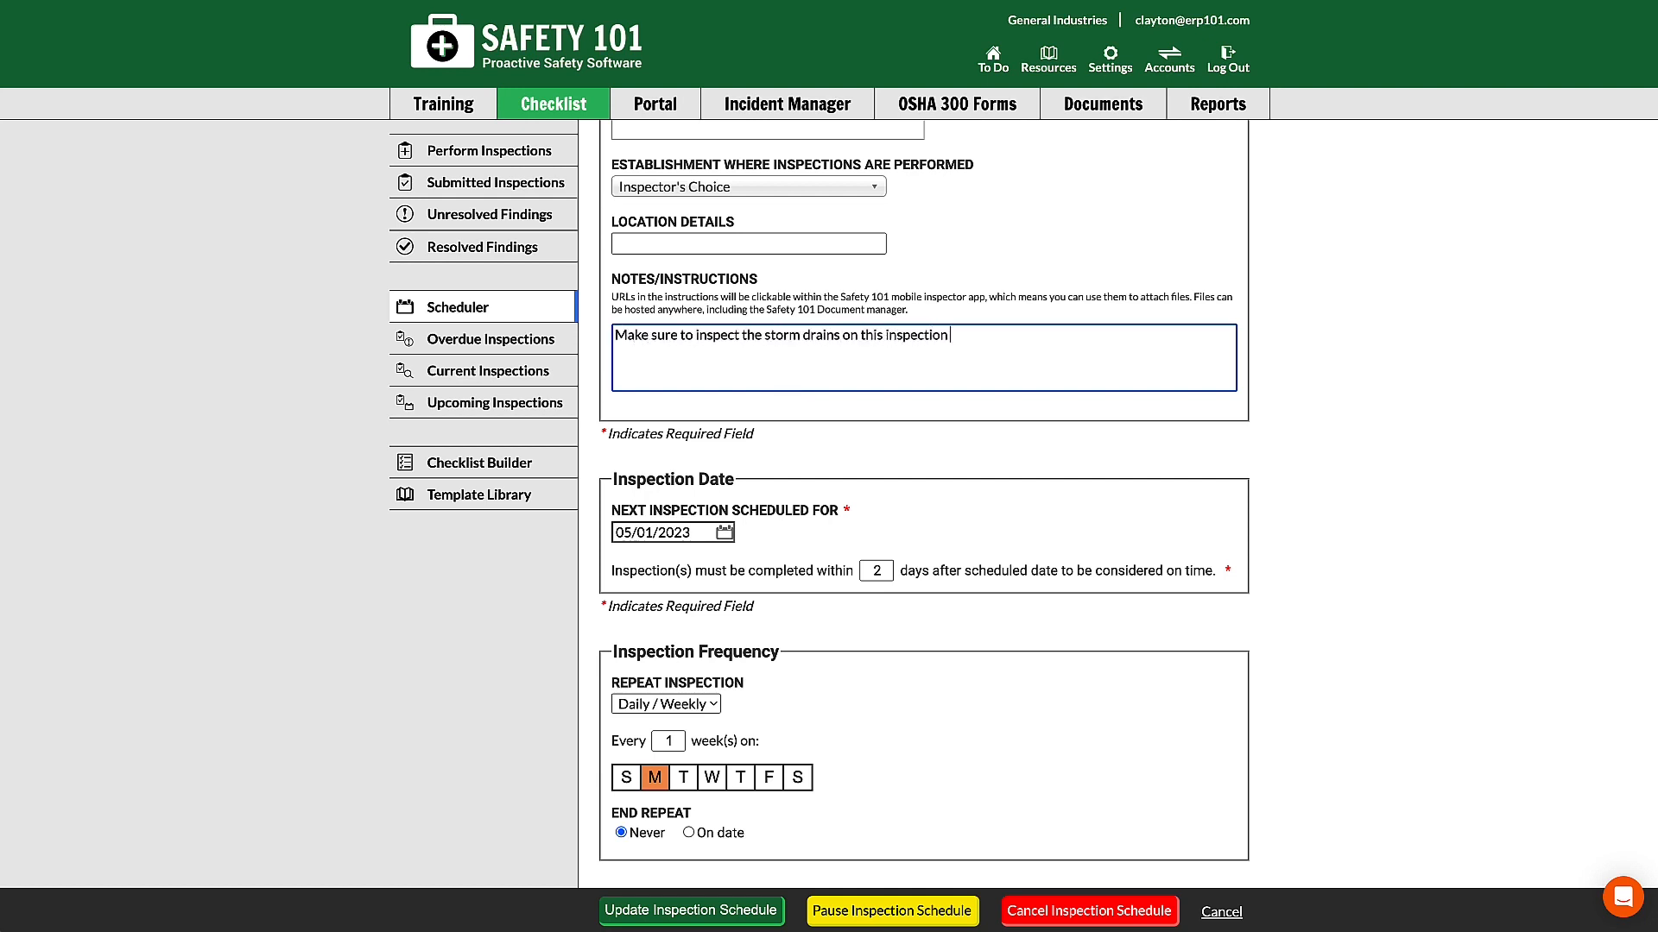
{"action": "type", "text": "too."}
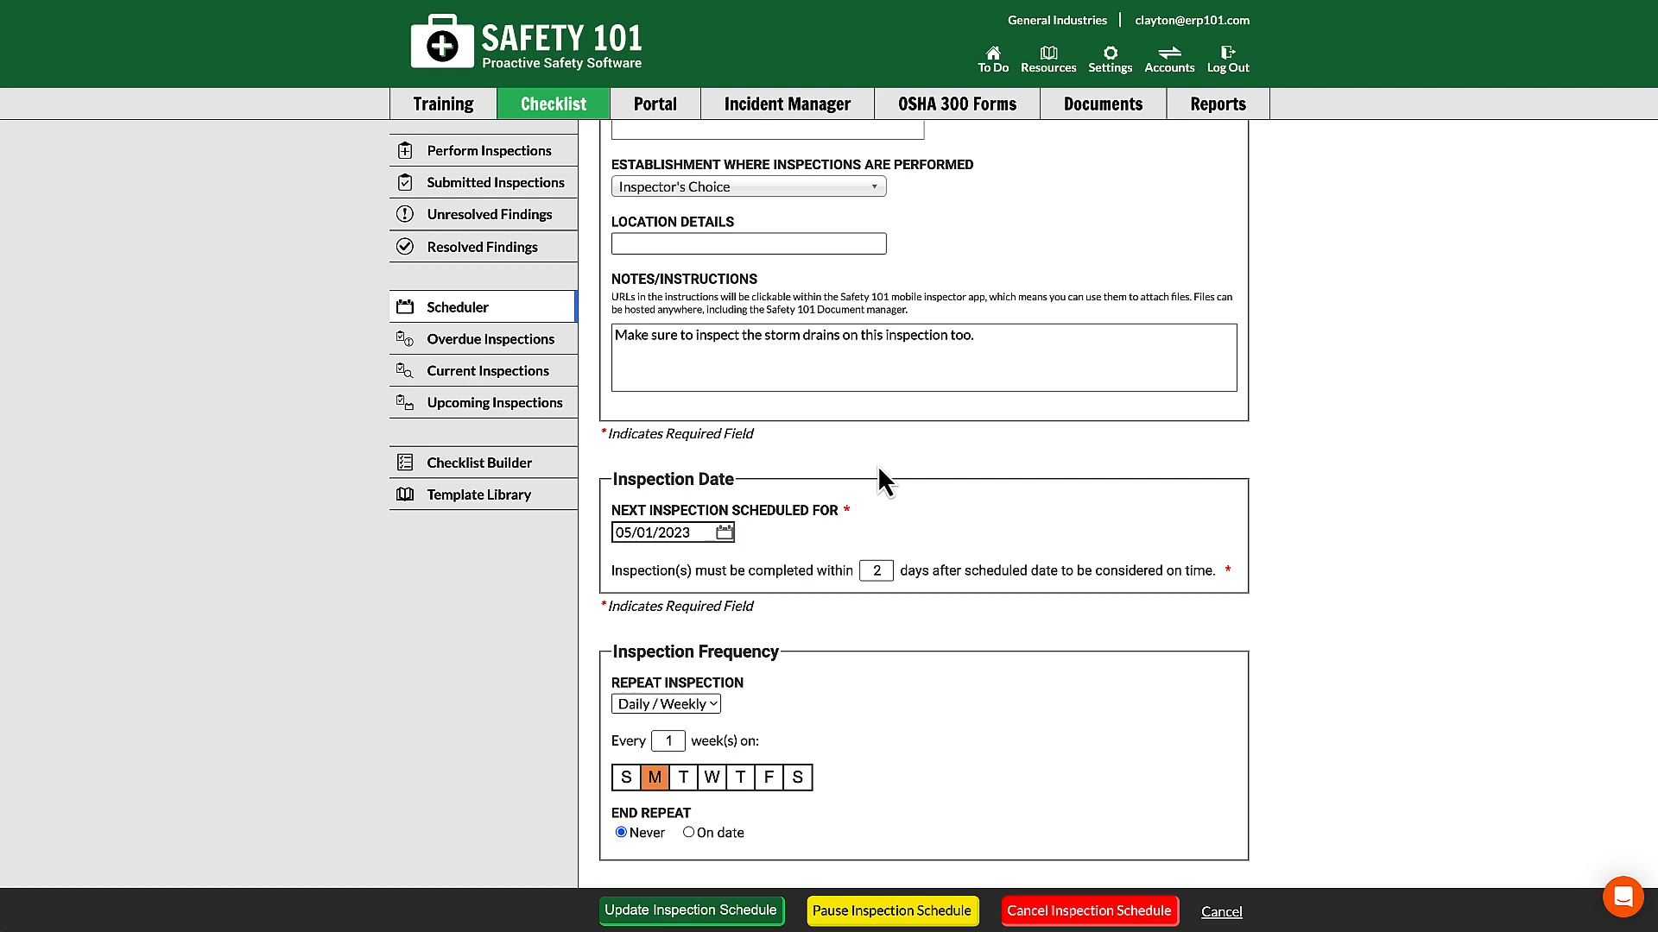
{"action": "scroll", "scroll_direction": "down", "scroll_amount": 3}
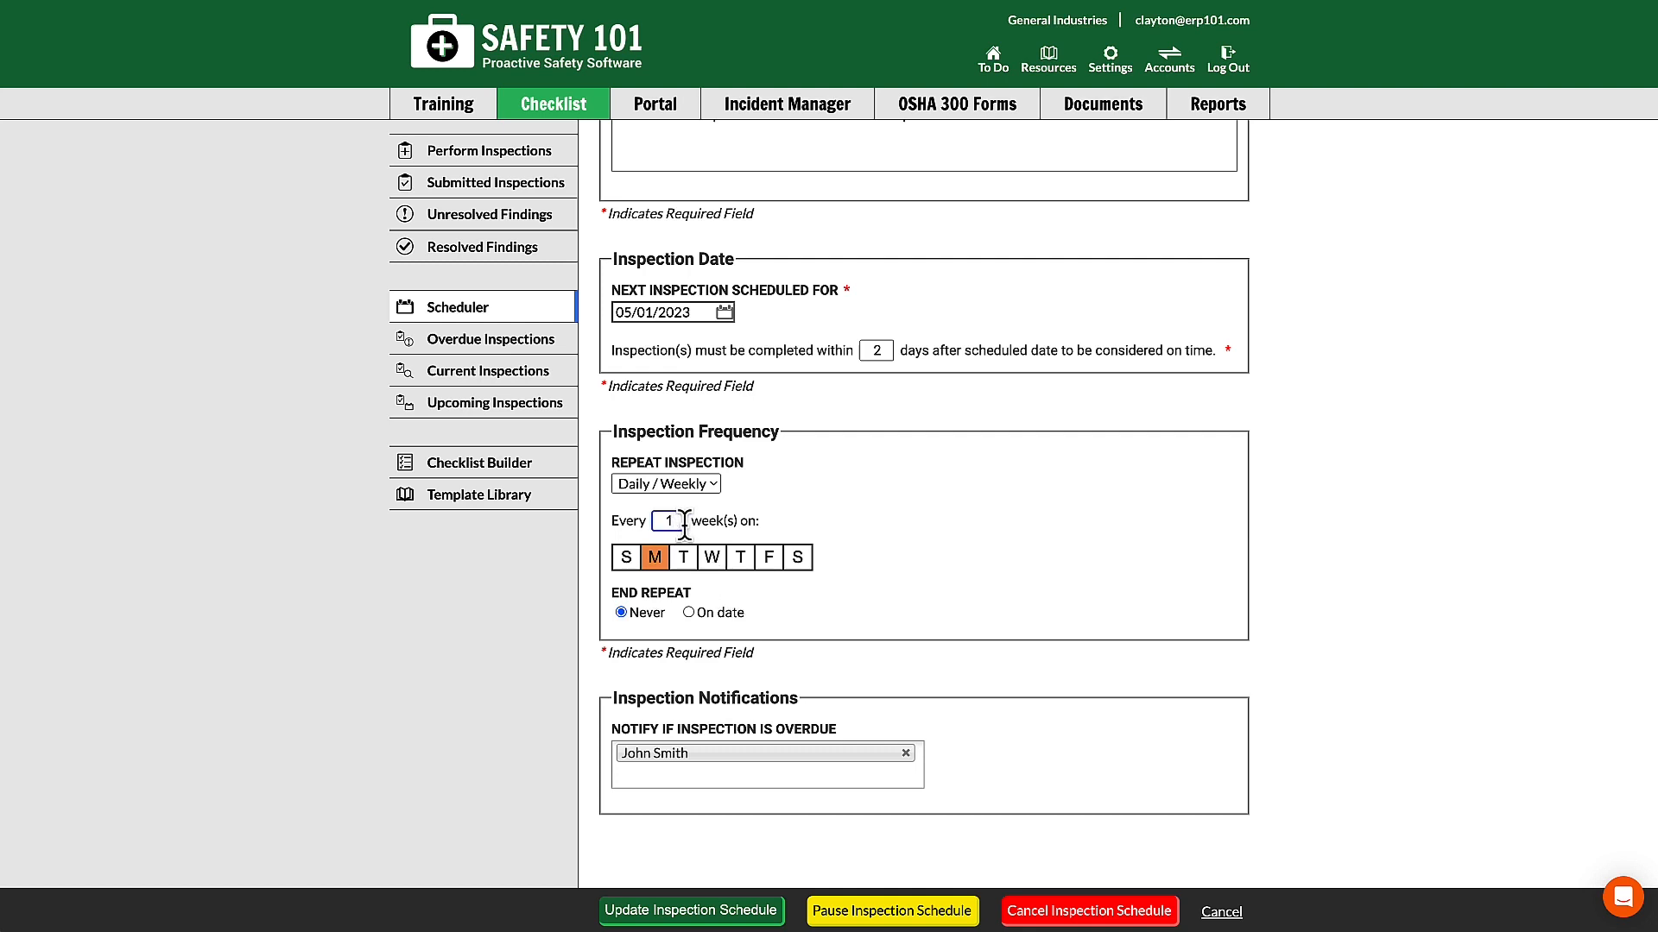
Step: Set the repeat interval to every 2 weeks and update the inspection schedule
{"action": "type", "text": "2"}
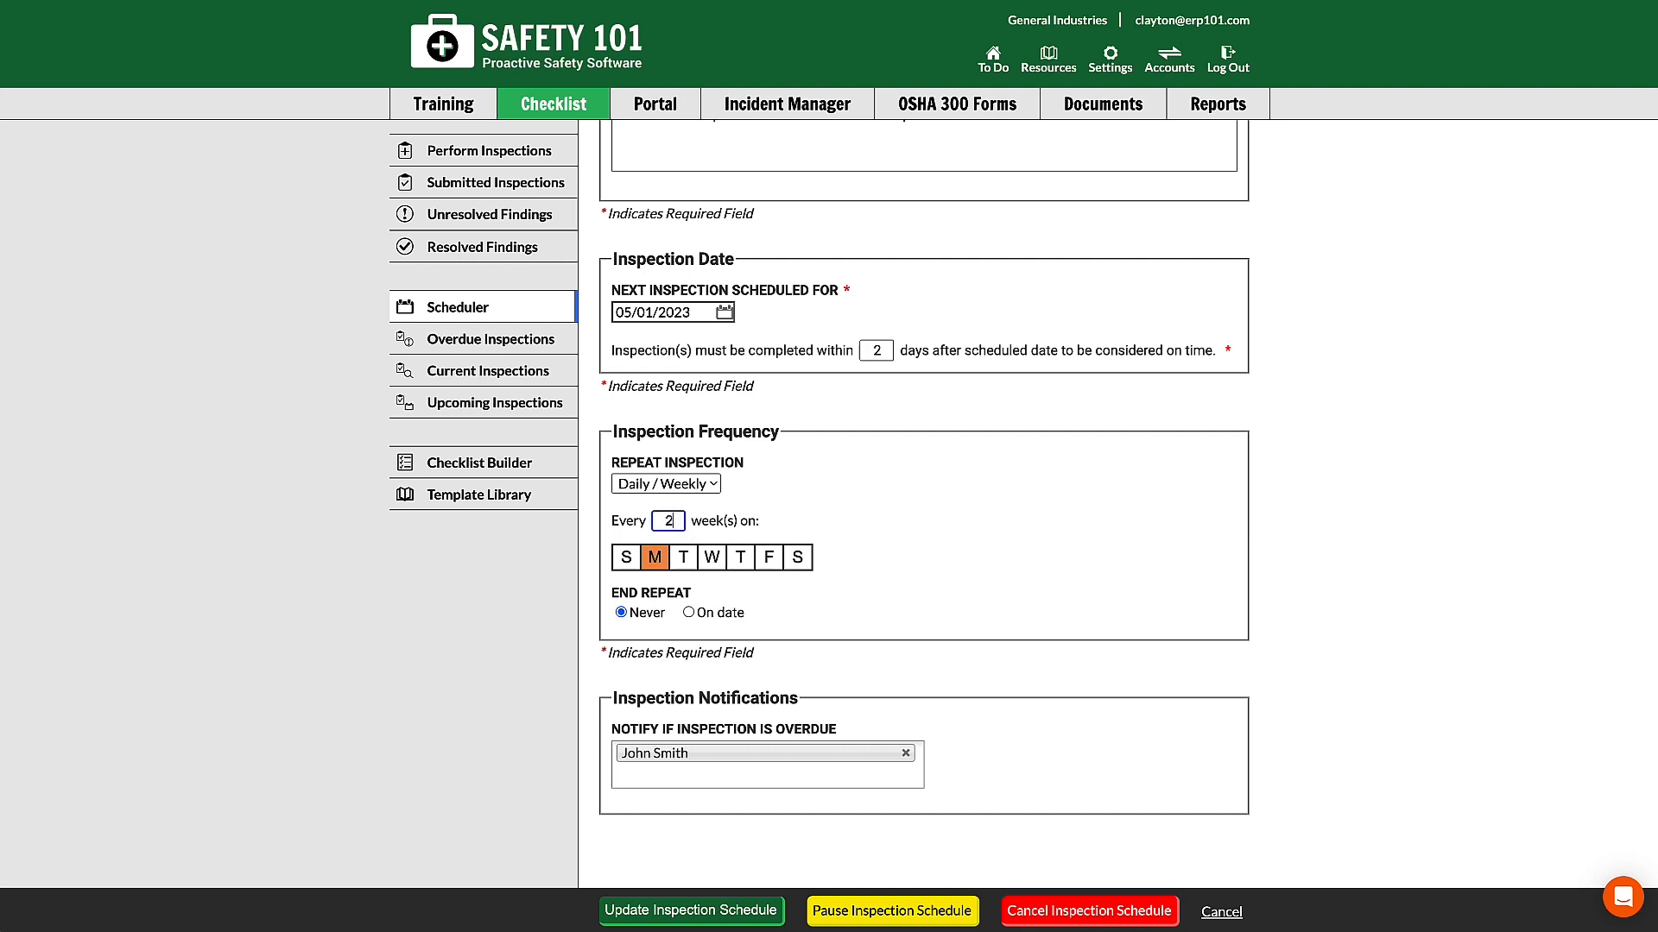
{"action": "scroll", "scroll_direction": "down", "scroll_amount": 3}
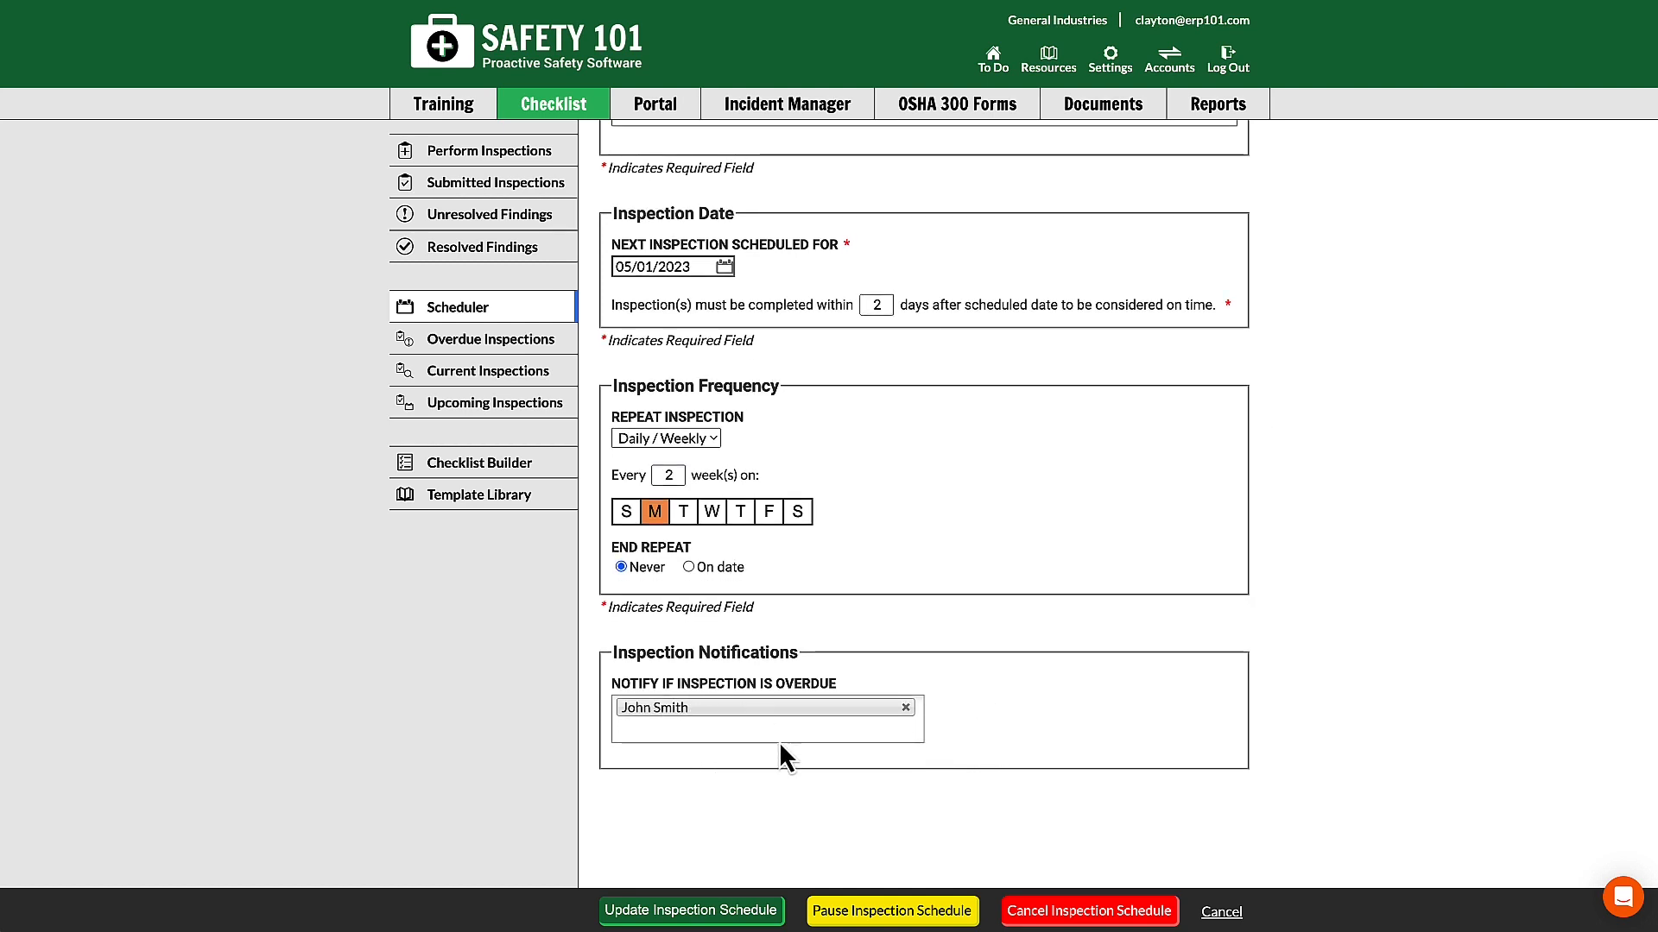
{"action": "mouse_move", "coordinate": [818, 788]}
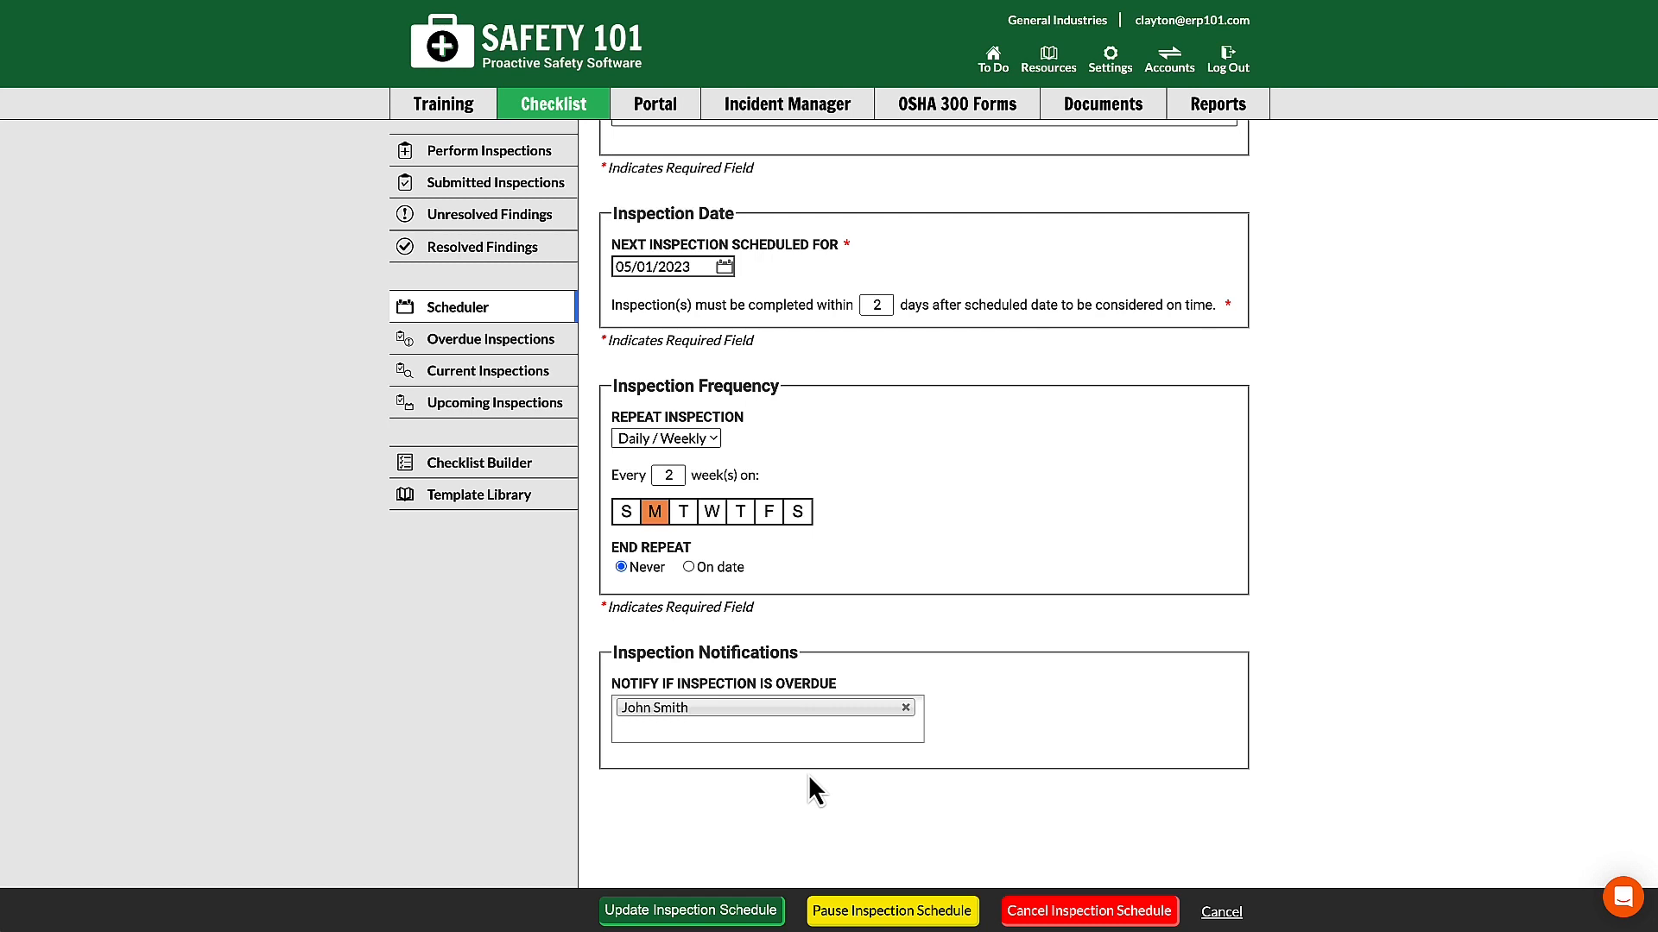
{"action": "mouse_move", "coordinate": [691, 910]}
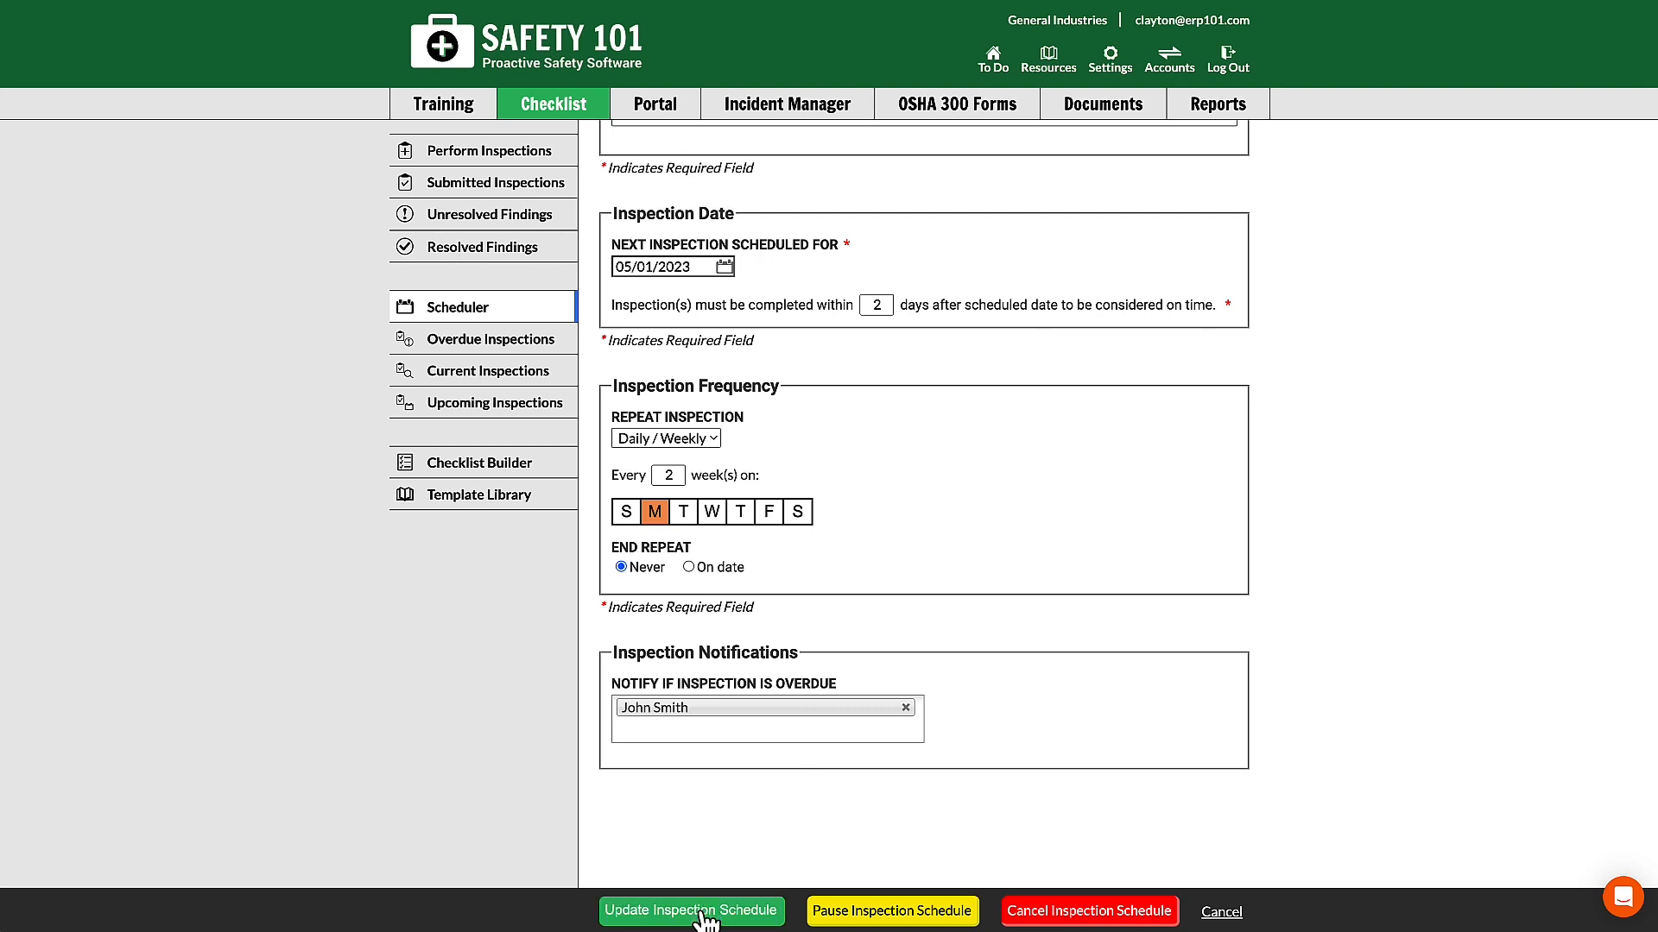
{"action": "left_click", "coordinate": [691, 910]}
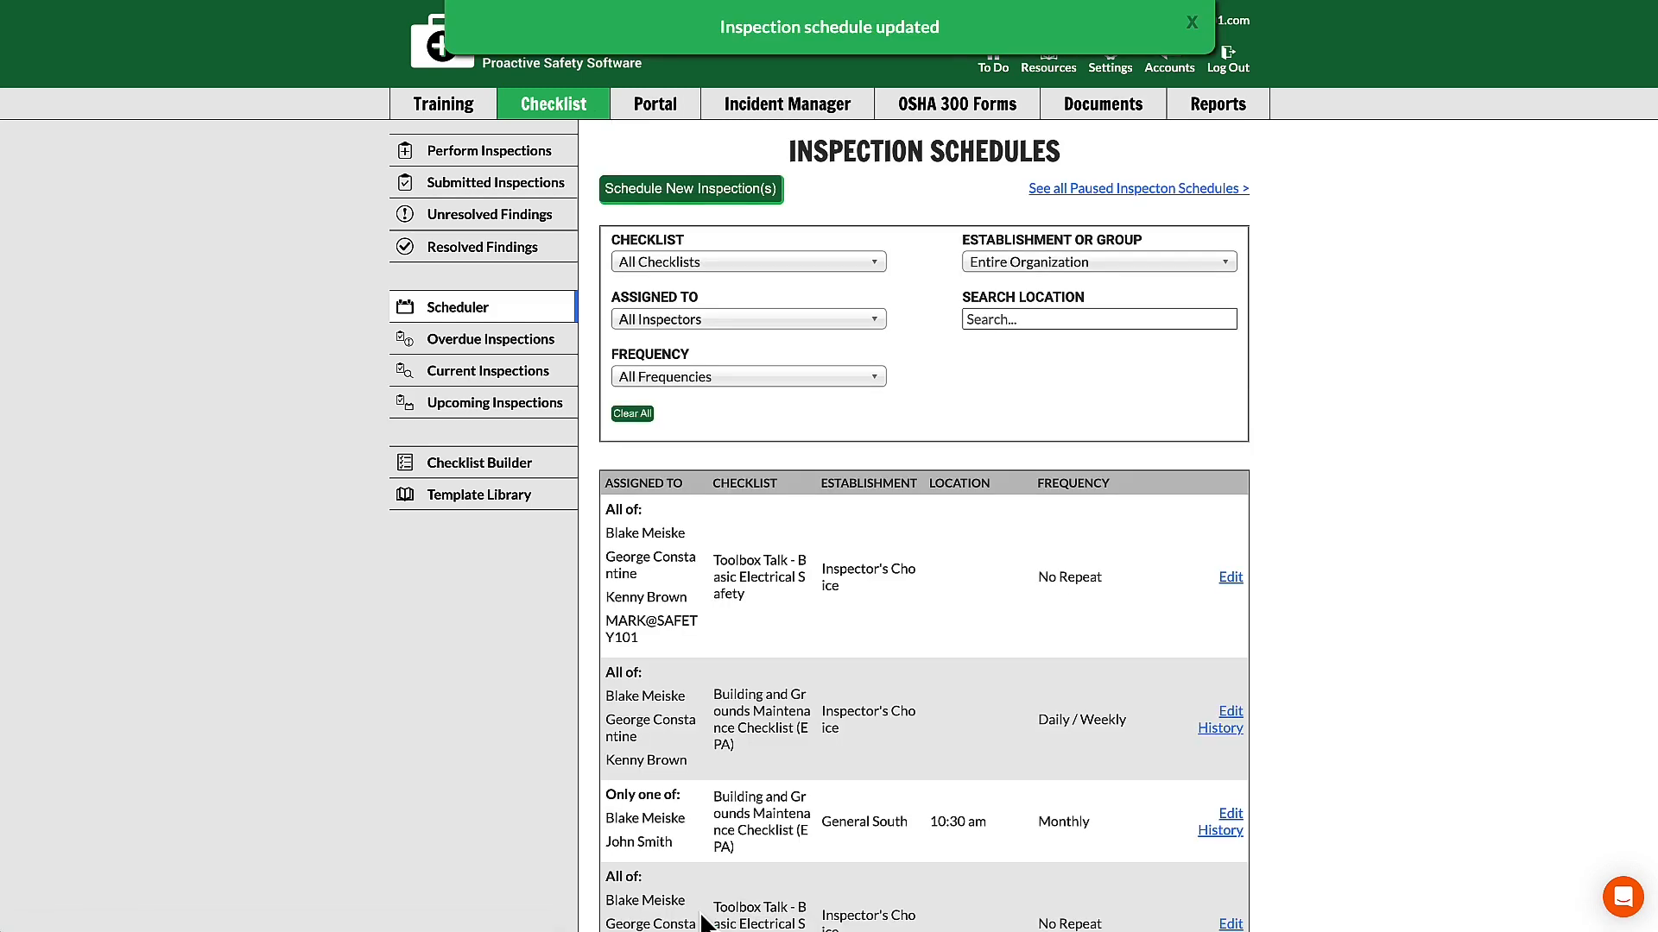